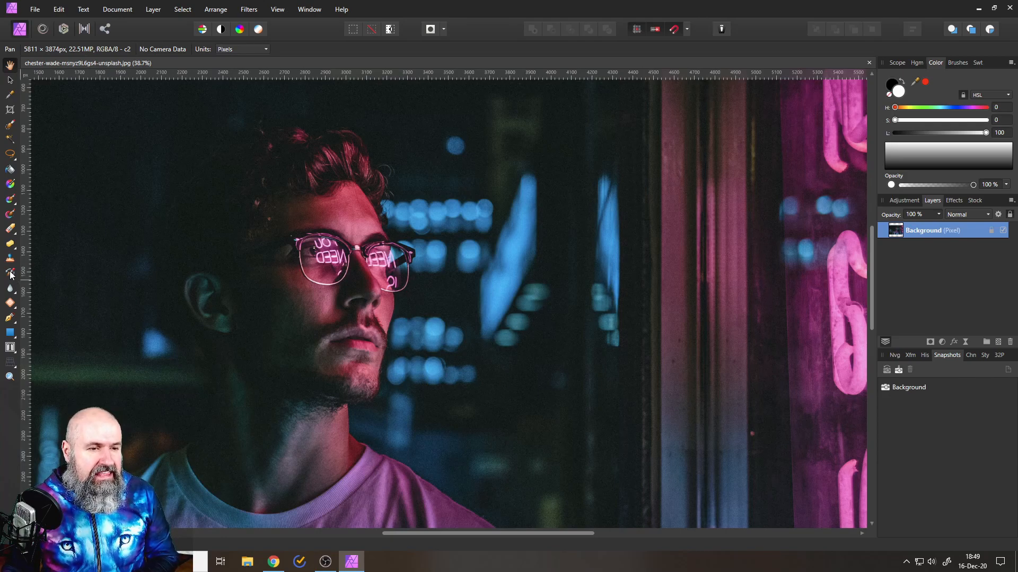
mouse_move(11, 274)
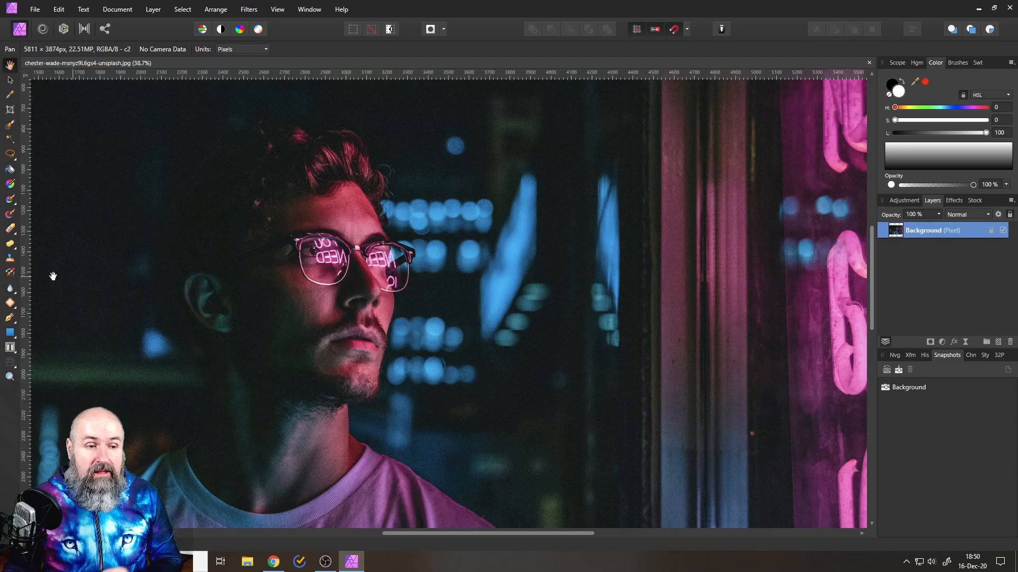
mouse_move(10, 272)
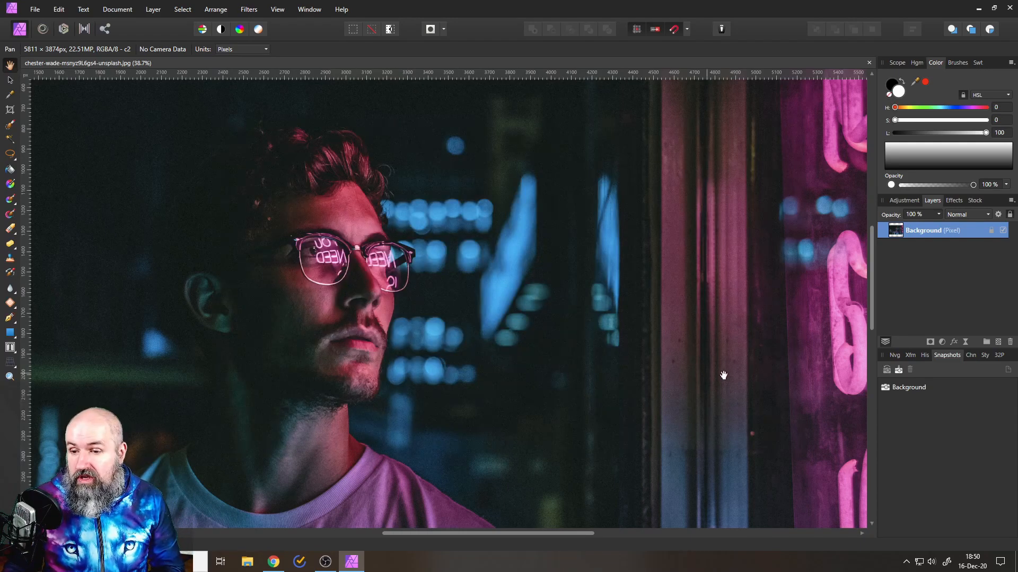
mouse_move(945, 364)
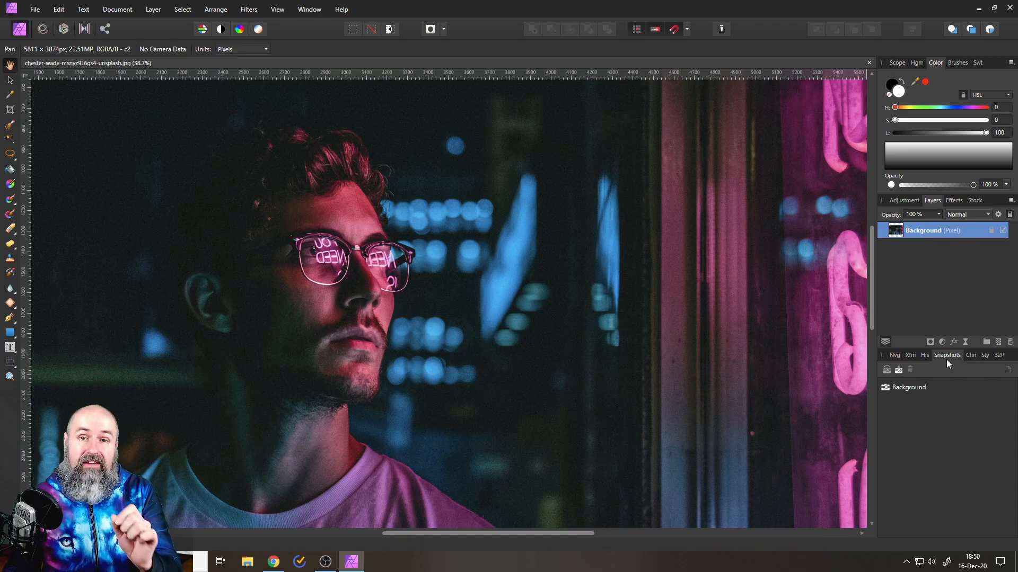
mouse_move(948, 364)
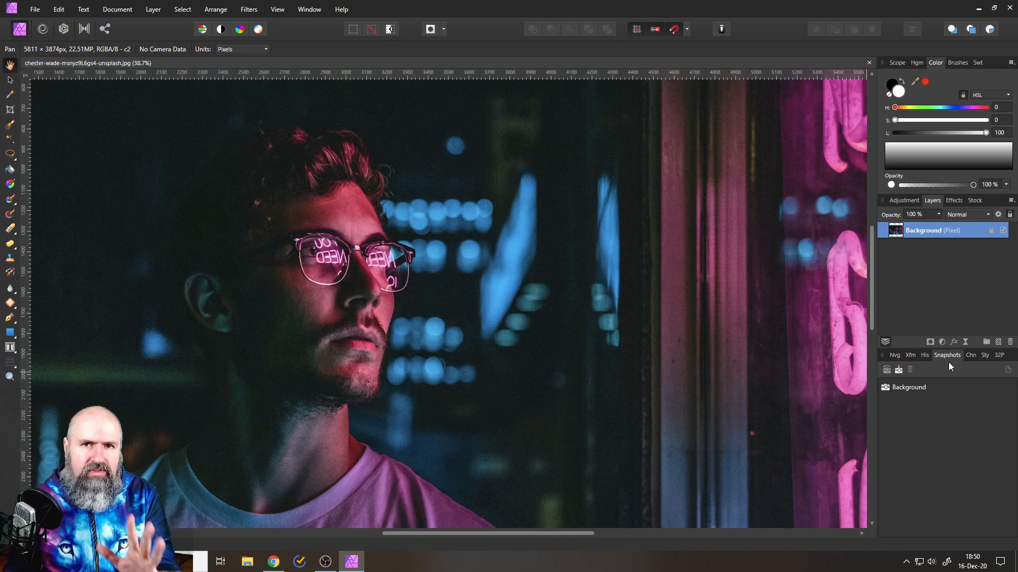
Add a Halftone live filter with a Line screen, blended as Soft Light at 65% opacity.
left_click(277, 9)
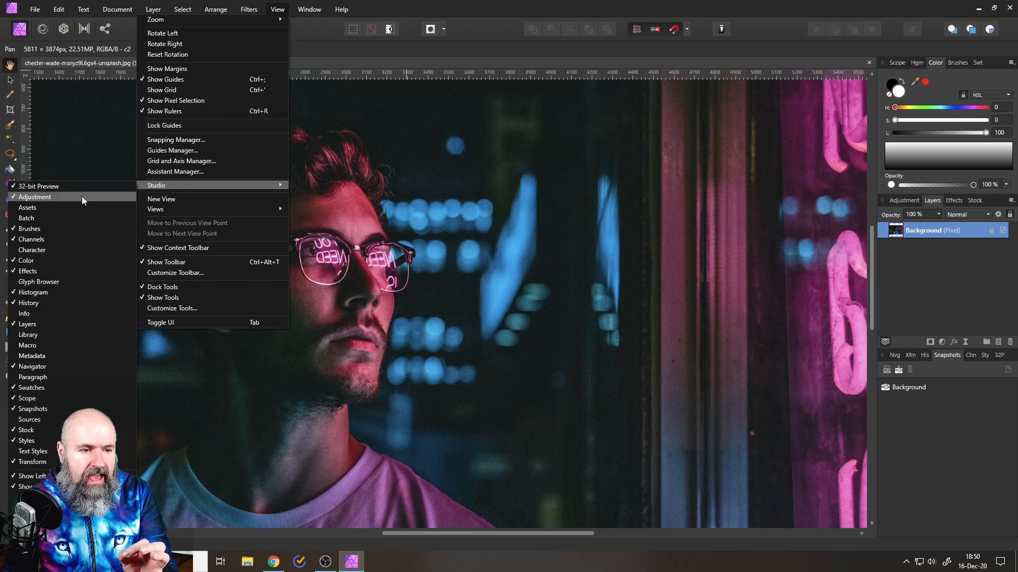
mouse_move(33, 408)
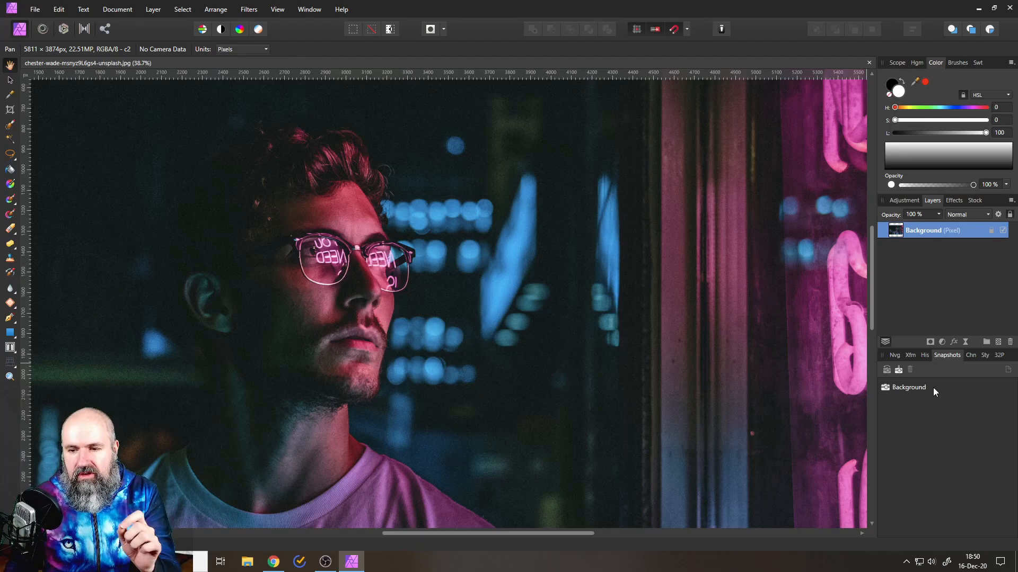
mouse_move(887, 388)
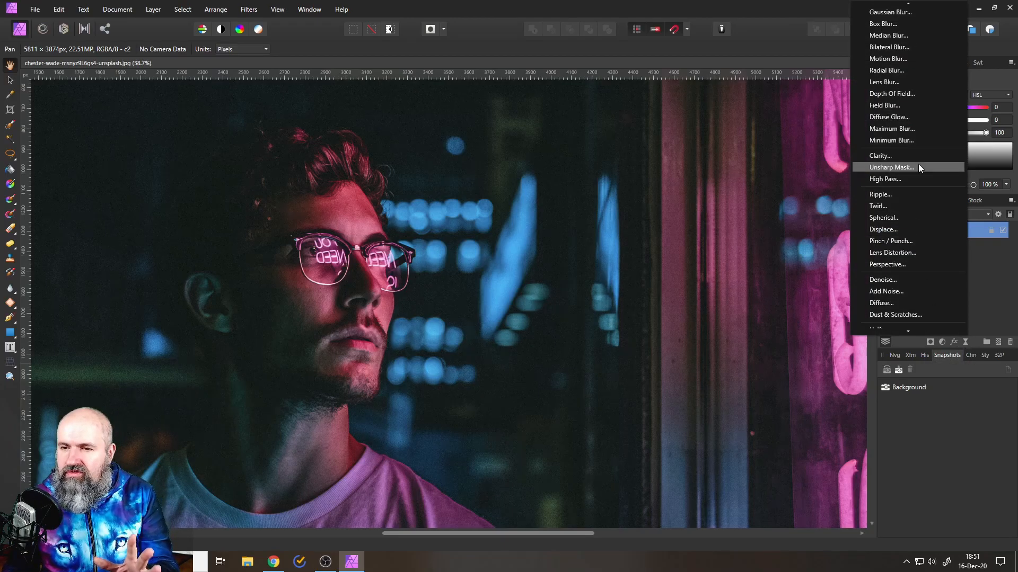
mouse_move(892, 94)
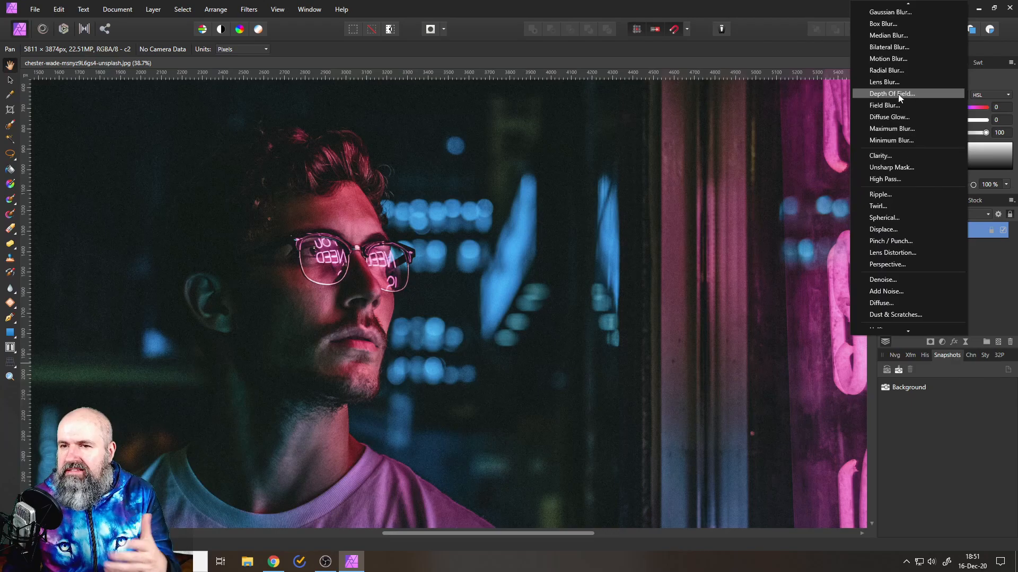
mouse_move(889, 35)
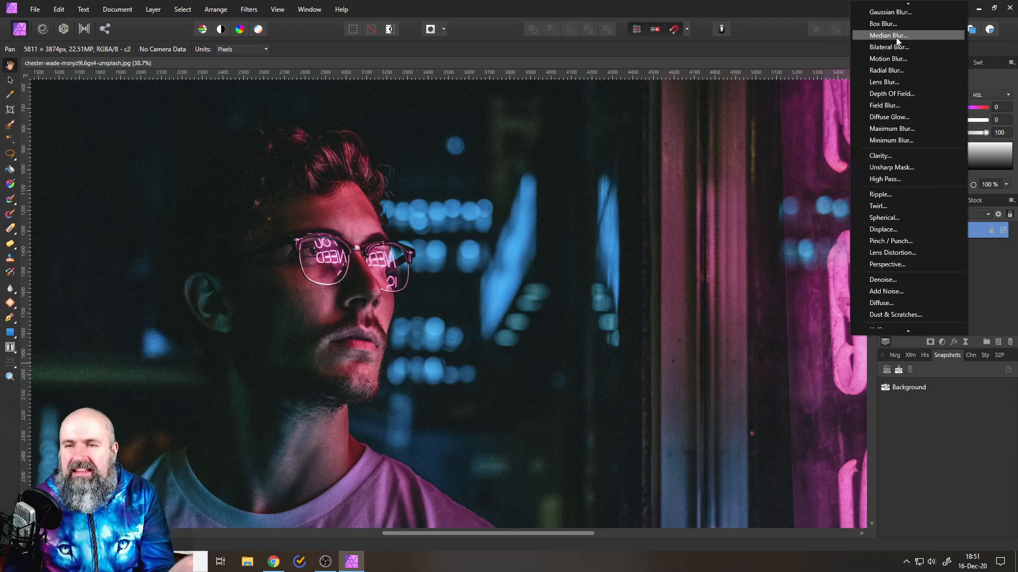
mouse_move(878, 194)
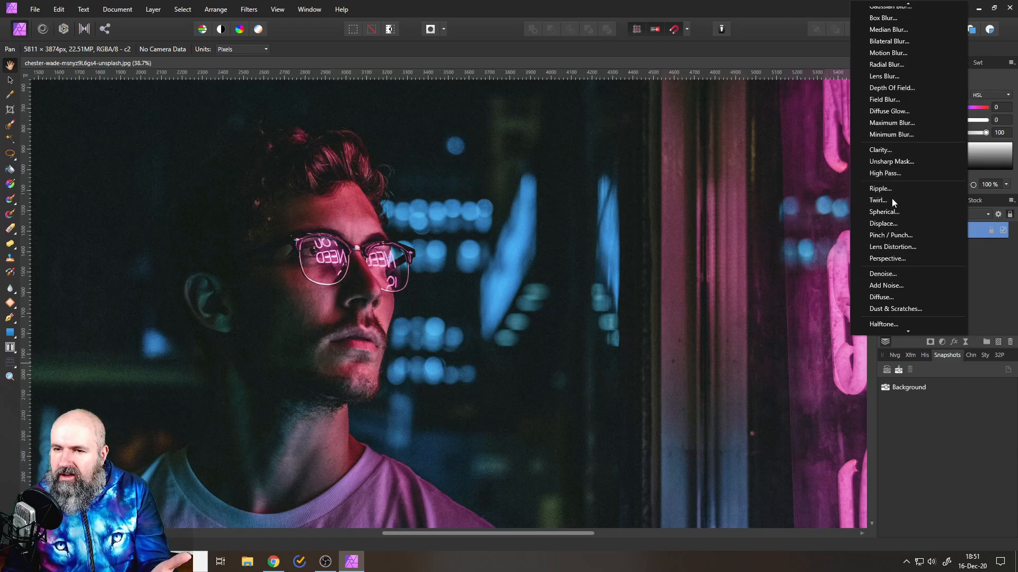
left_click(883, 324)
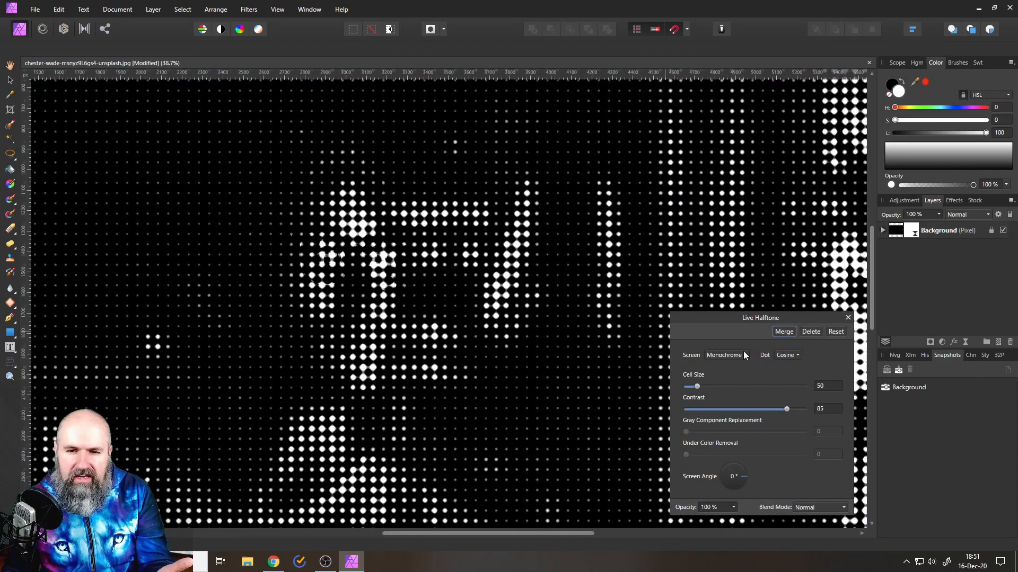
left_click(725, 355)
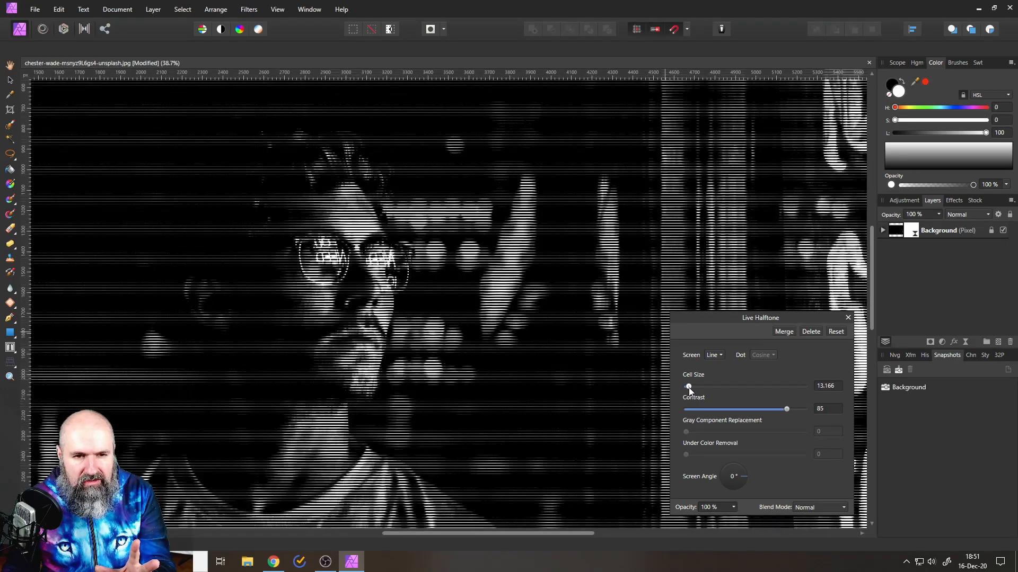
left_click(818, 507)
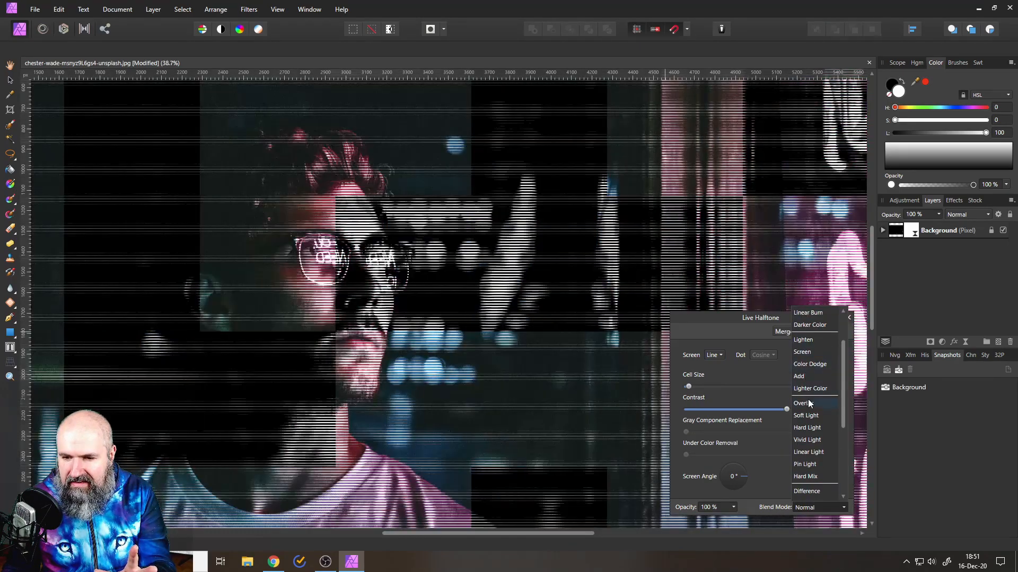
left_click(806, 415)
type("65")
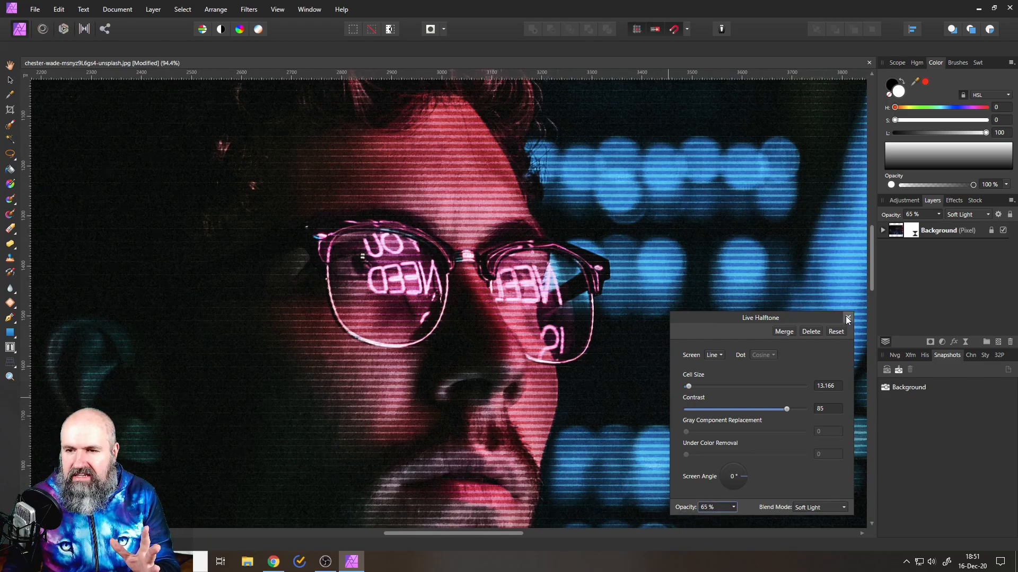
left_click(847, 318)
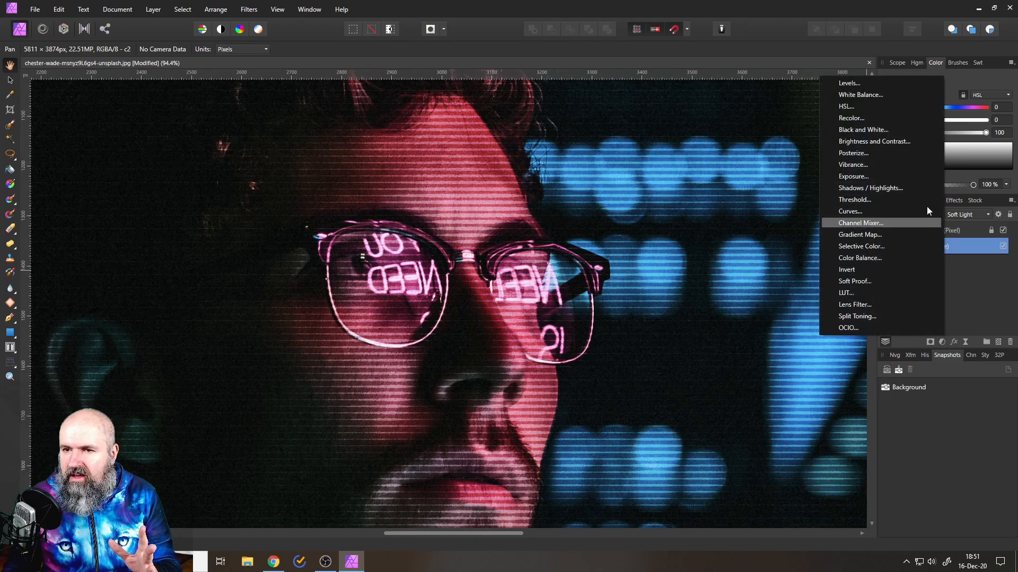
Add a Black & White adjustment with Red 57%, Yellow 84% and Green 69%.
left_click(862, 130)
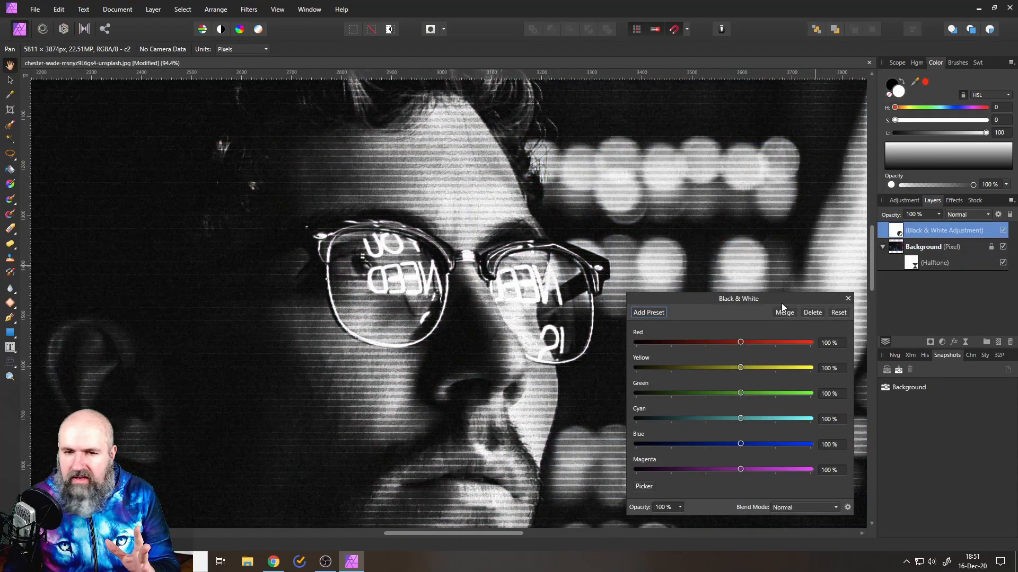
left_click_drag(740, 342, 725, 342)
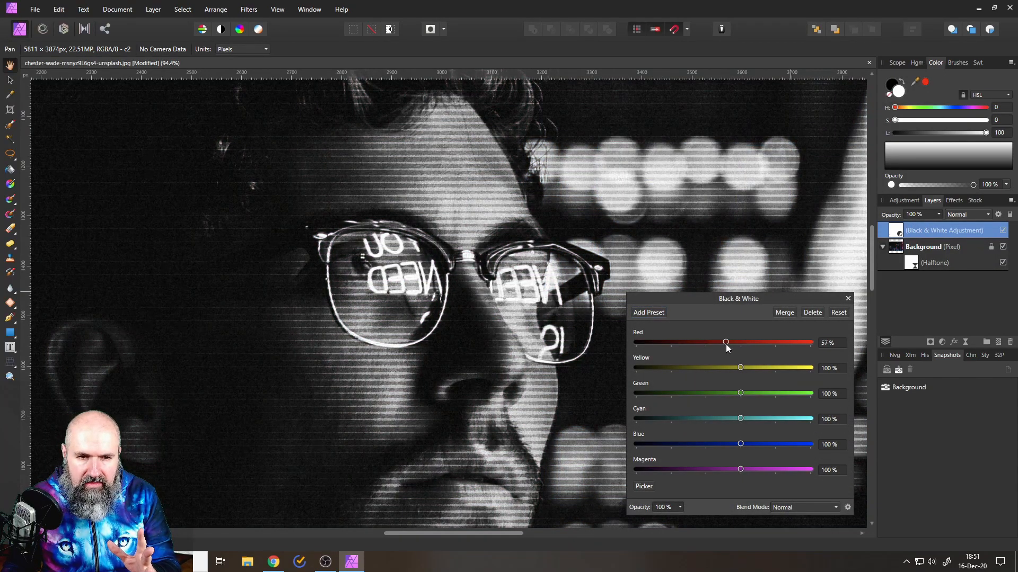
left_click_drag(740, 368, 735, 368)
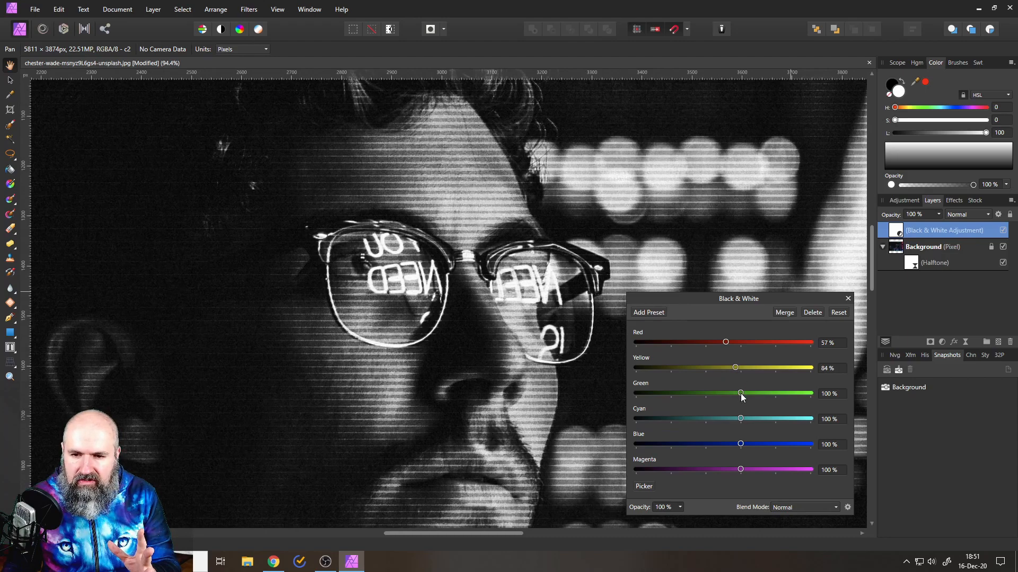
left_click_drag(740, 393, 729, 394)
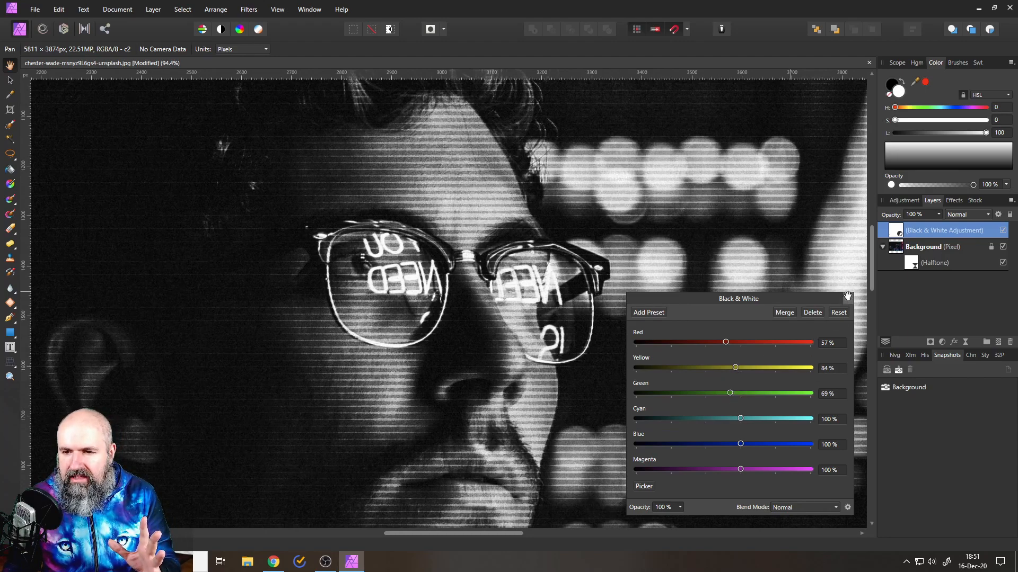
left_click(847, 297)
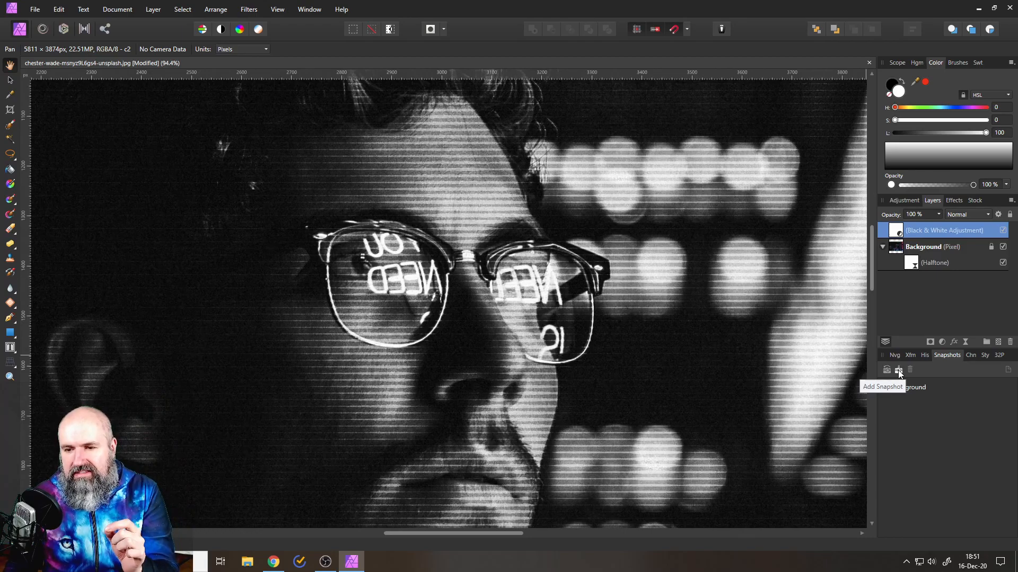
Save the halftone look as snapshot 01, then restore the Background snapshot.
left_click(899, 369)
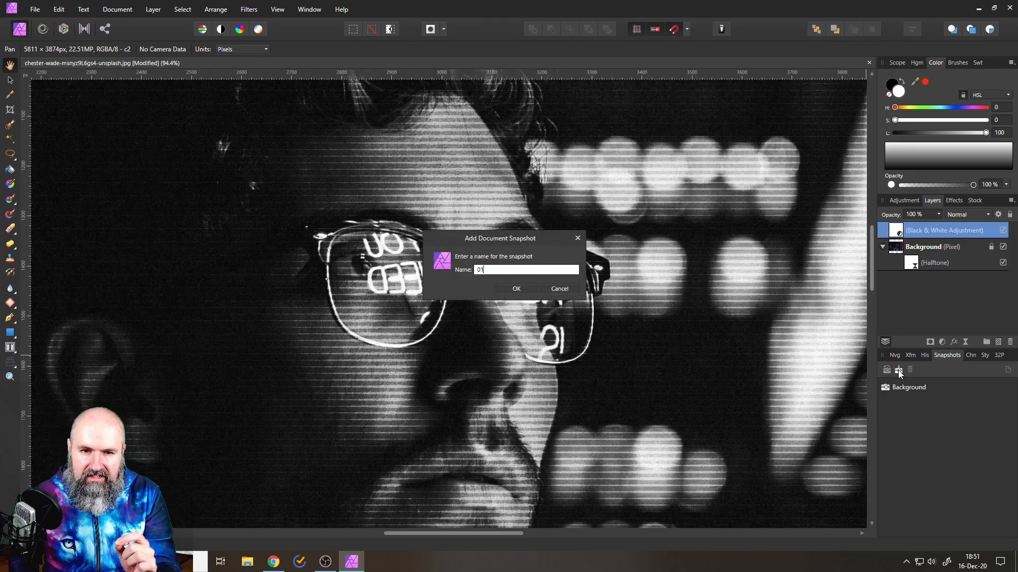
left_click(515, 289)
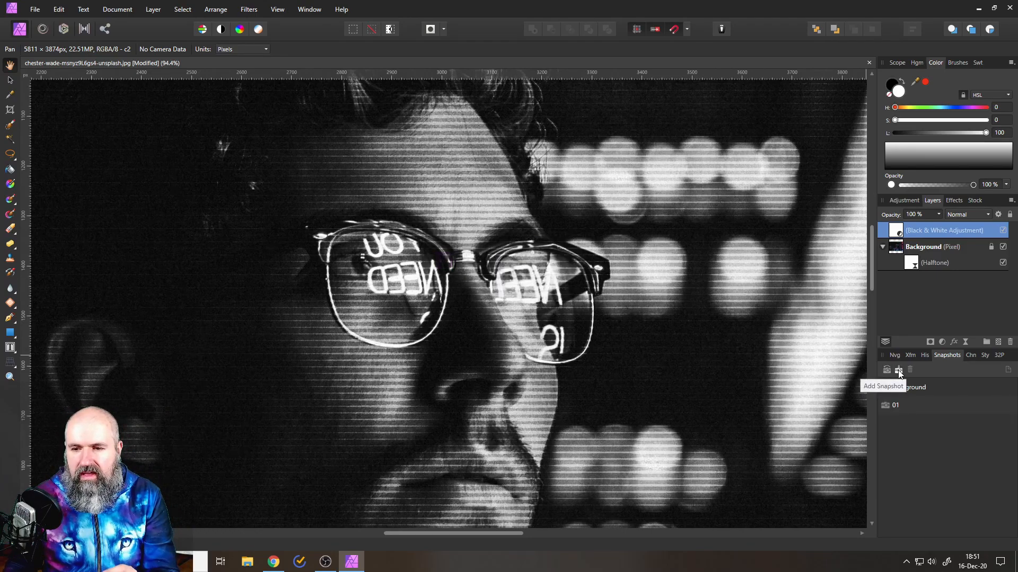
left_click(898, 369)
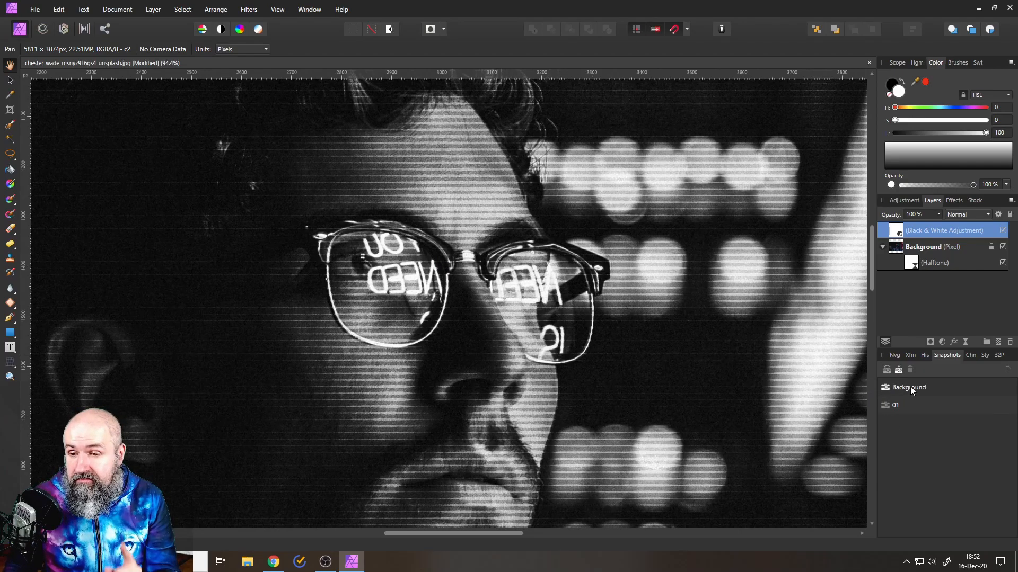
left_click(908, 388)
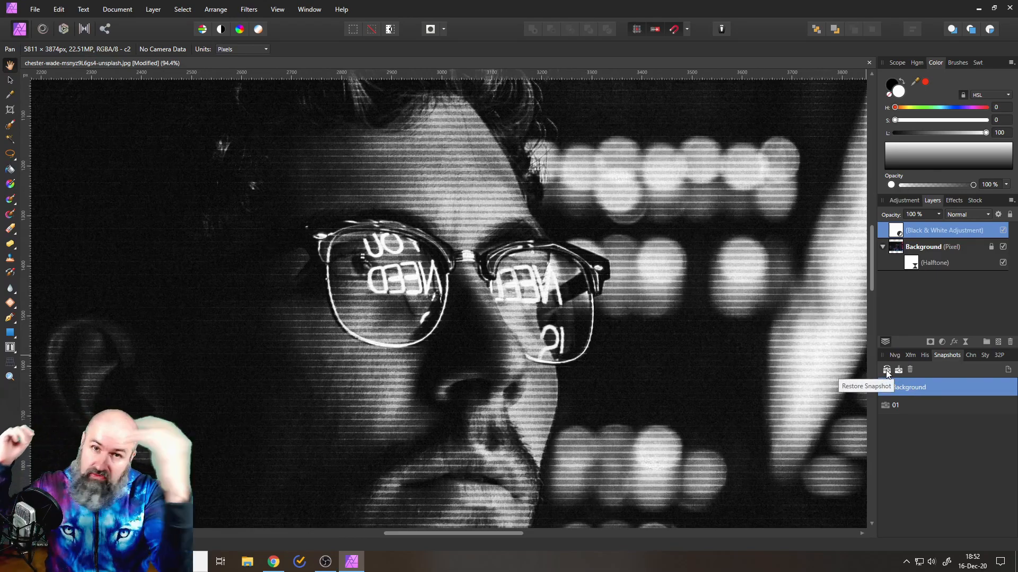
left_click(886, 370)
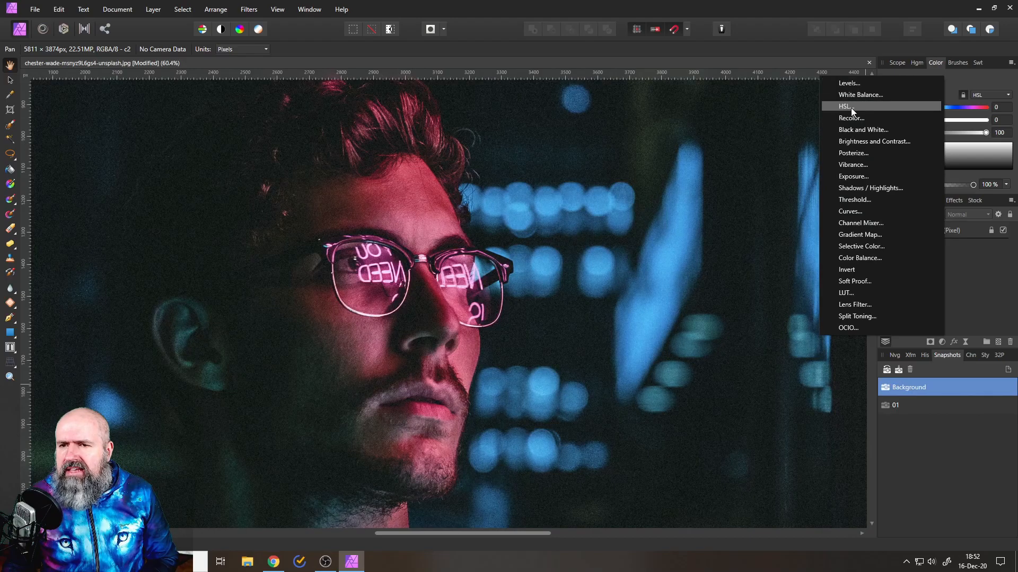
Add an HSL adjustment with Hue Shift at about 169°.
left_click(844, 106)
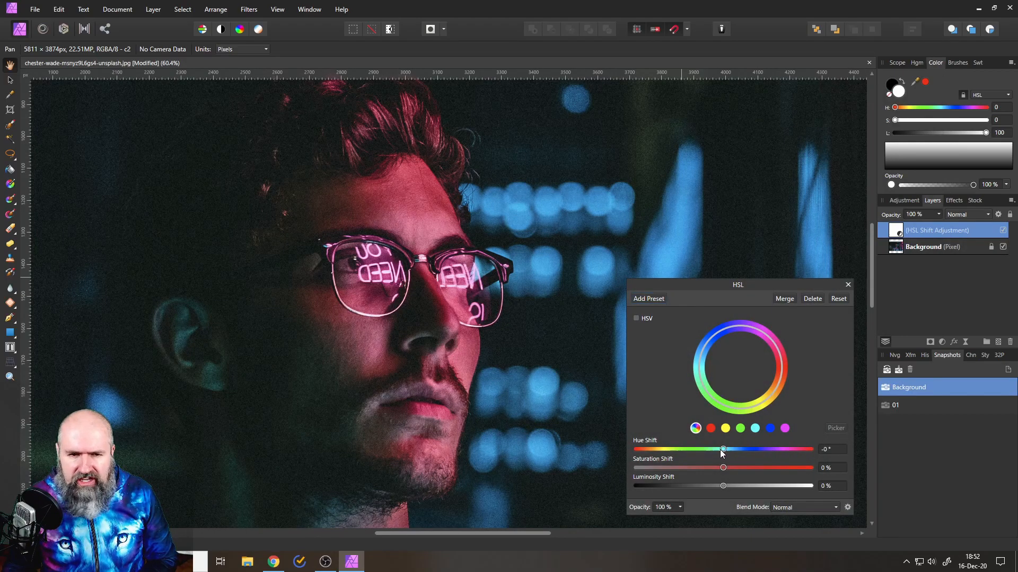
left_click_drag(723, 449, 809, 449)
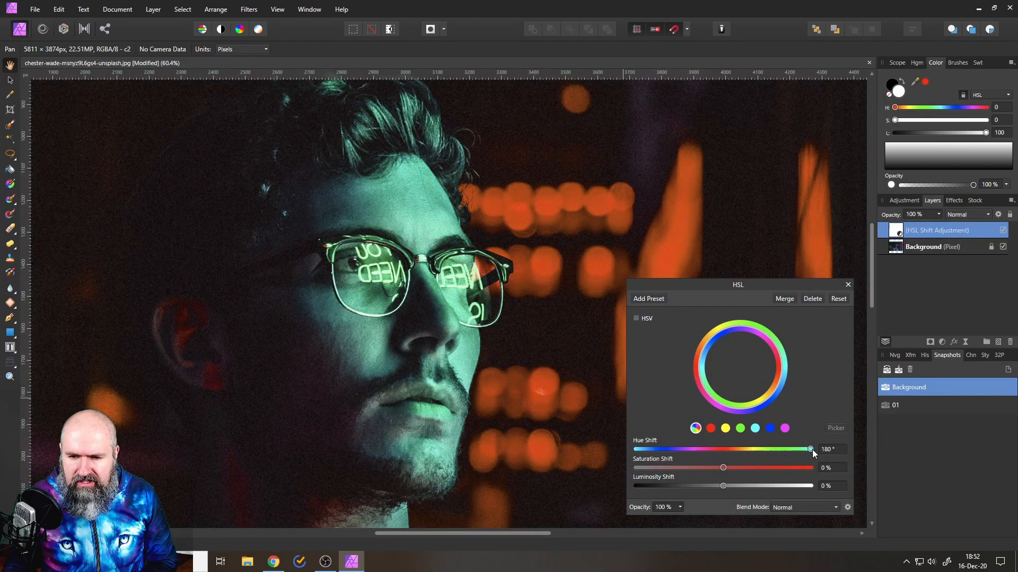
left_click_drag(809, 448, 805, 449)
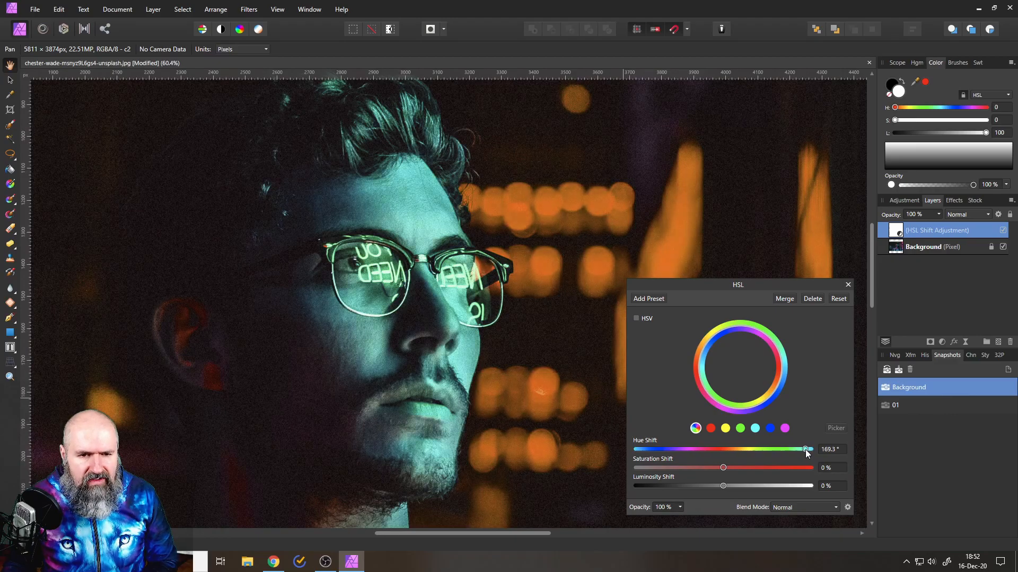
left_click(847, 284)
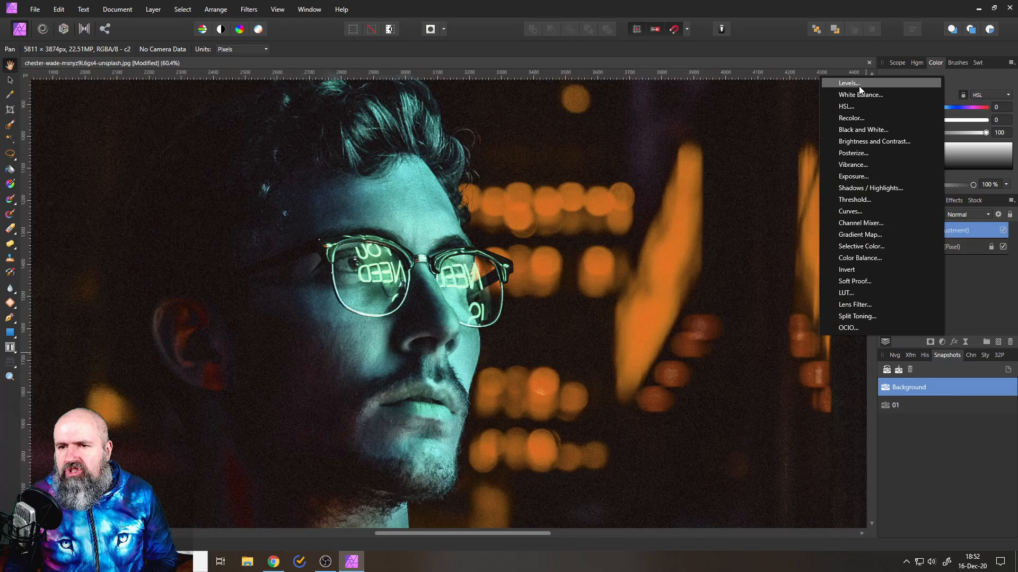
Add a Levels adjustment with Black Level 4%, White Level 86% and a slight gamma tweak.
left_click(849, 82)
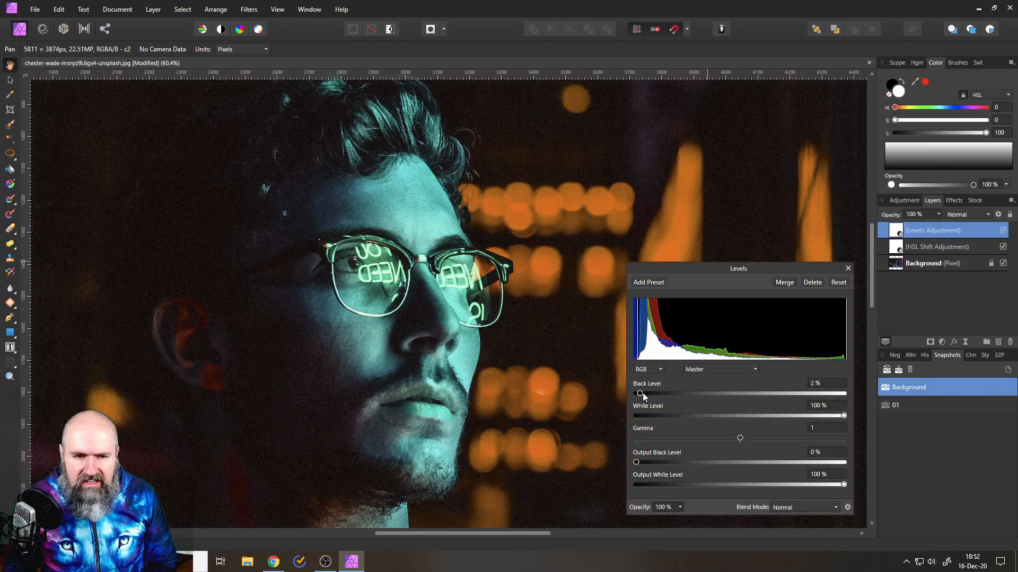
left_click_drag(639, 393, 644, 393)
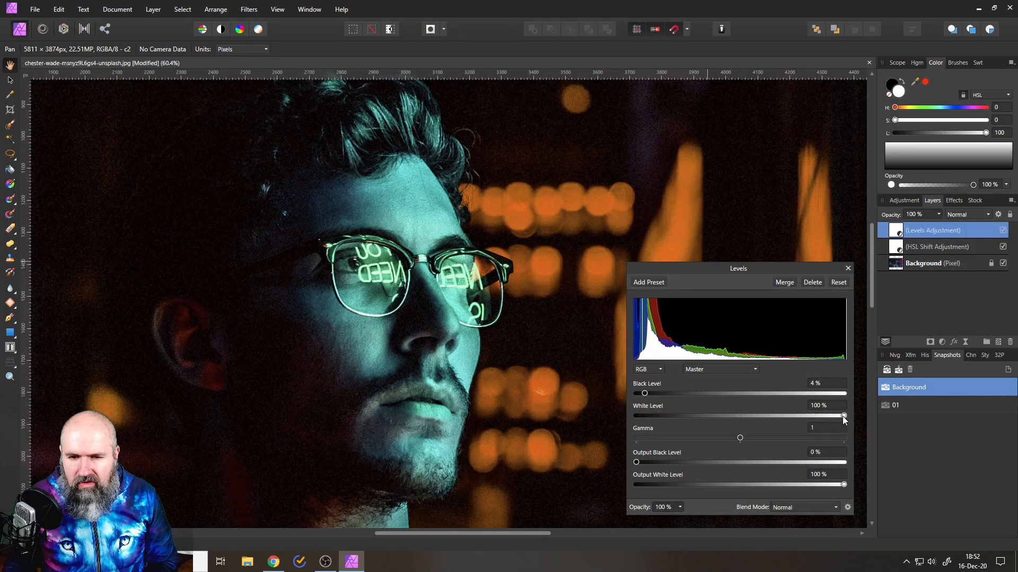
left_click_drag(844, 415, 816, 415)
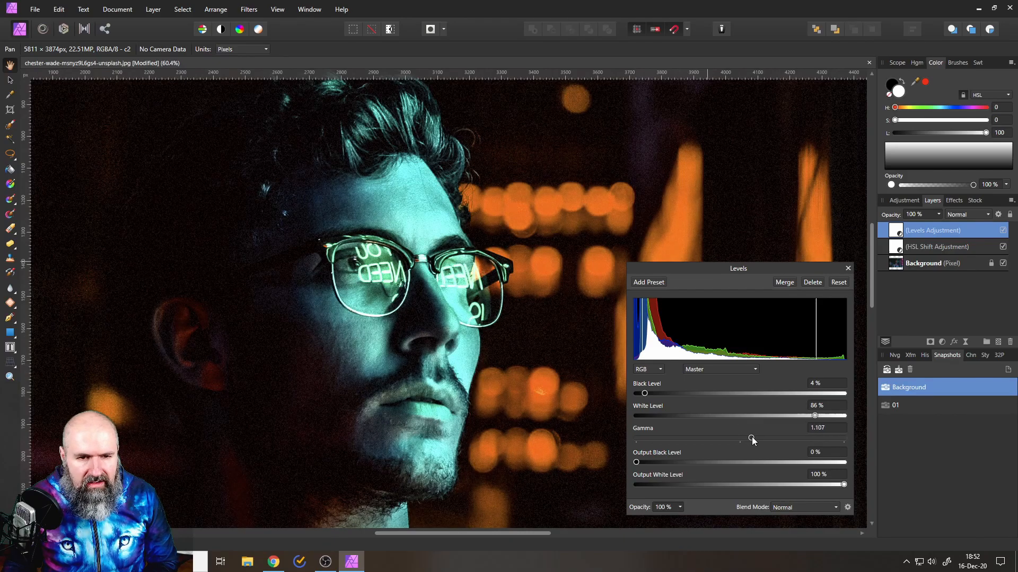
left_click_drag(751, 439, 737, 438)
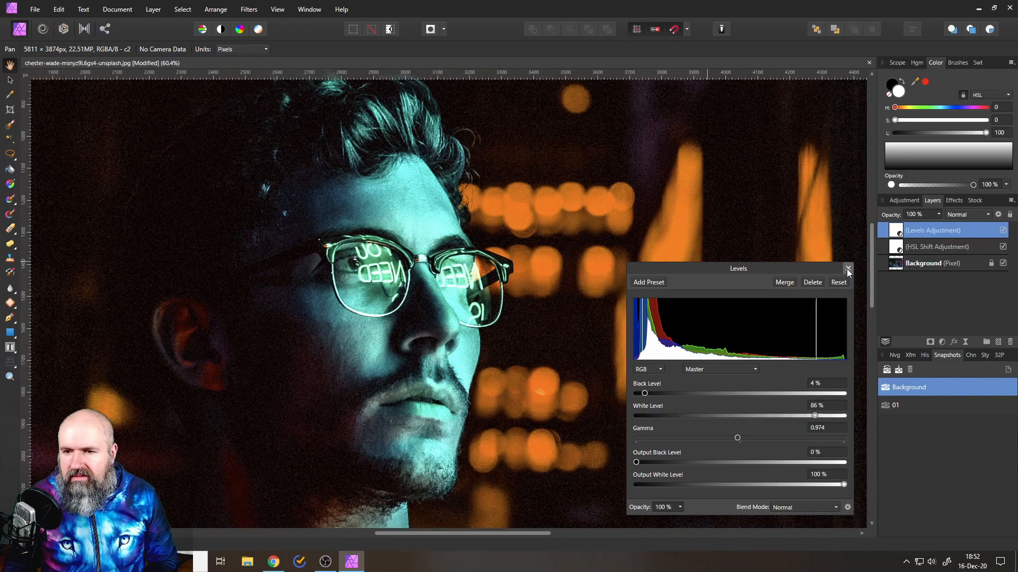
left_click(847, 268)
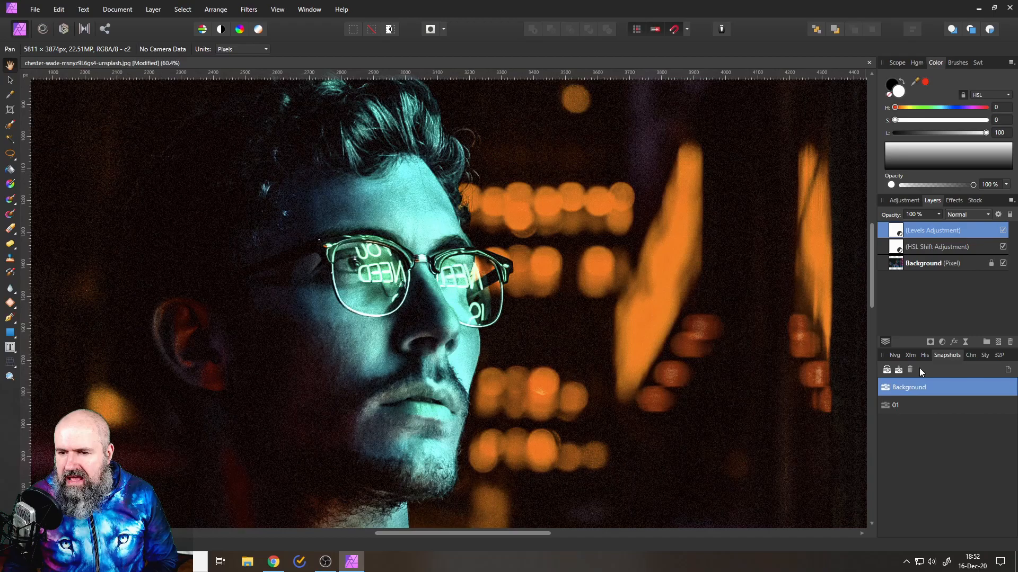
Save the teal look as snapshot 02 and select the original Background snapshot.
left_click(886, 370)
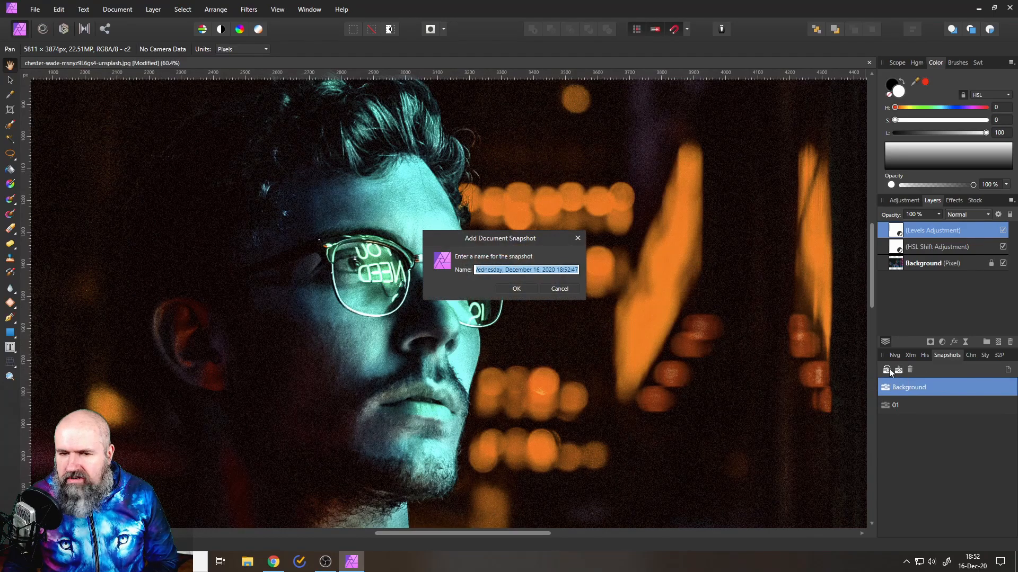
left_click(515, 289)
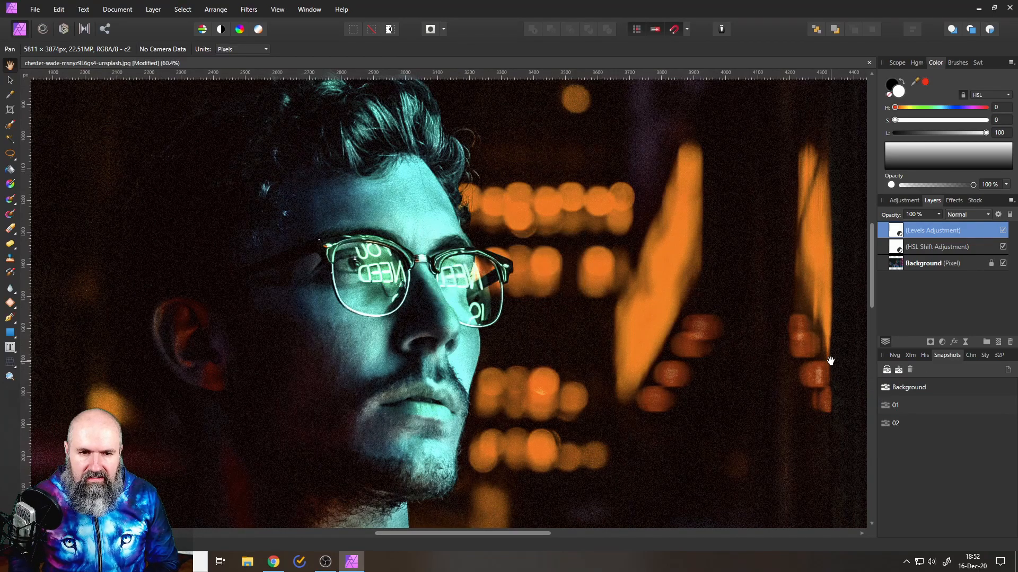
left_click(908, 387)
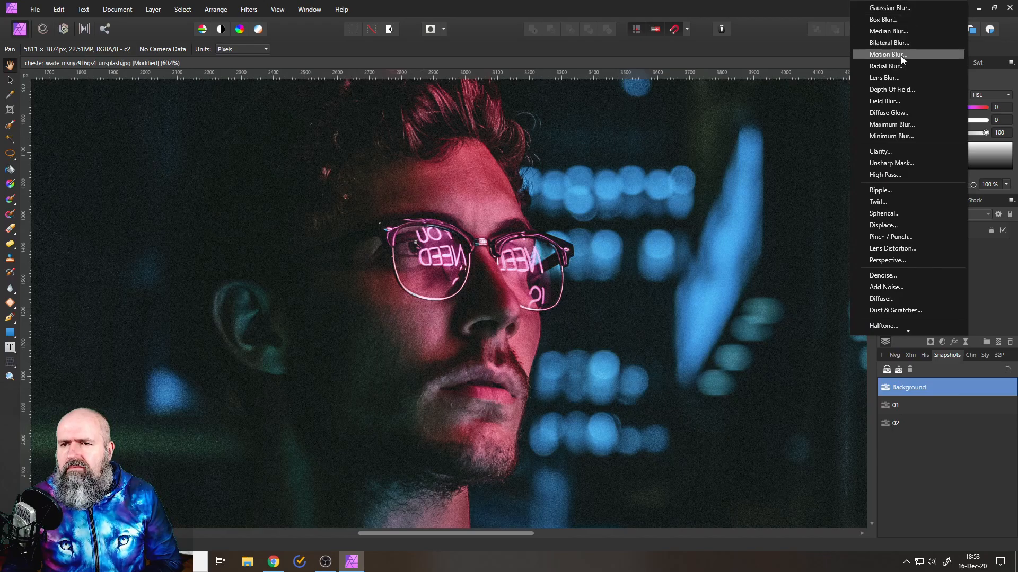
Apply a live Motion Blur with a radius of about 45 px.
left_click(888, 54)
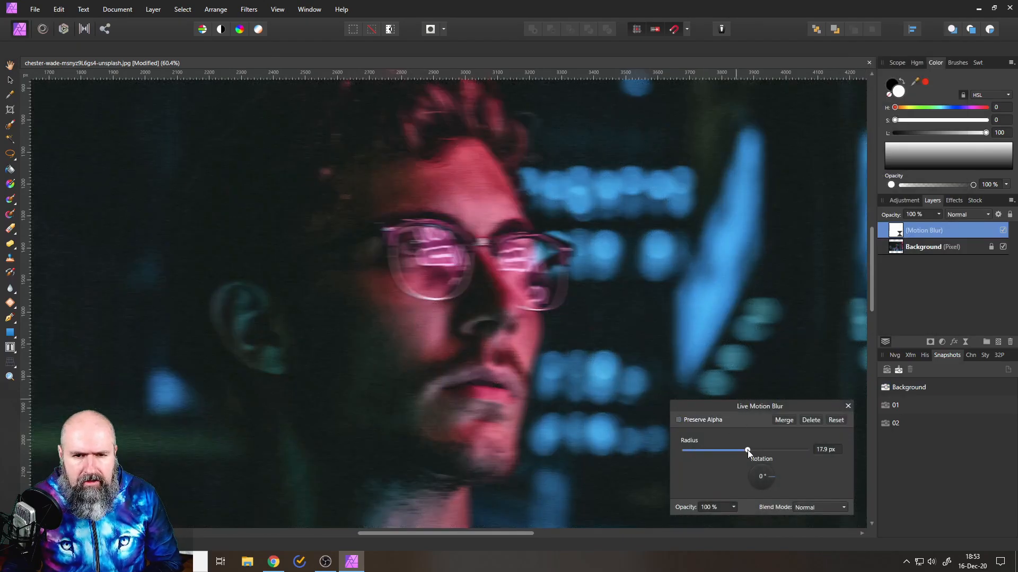
left_click_drag(746, 450, 784, 450)
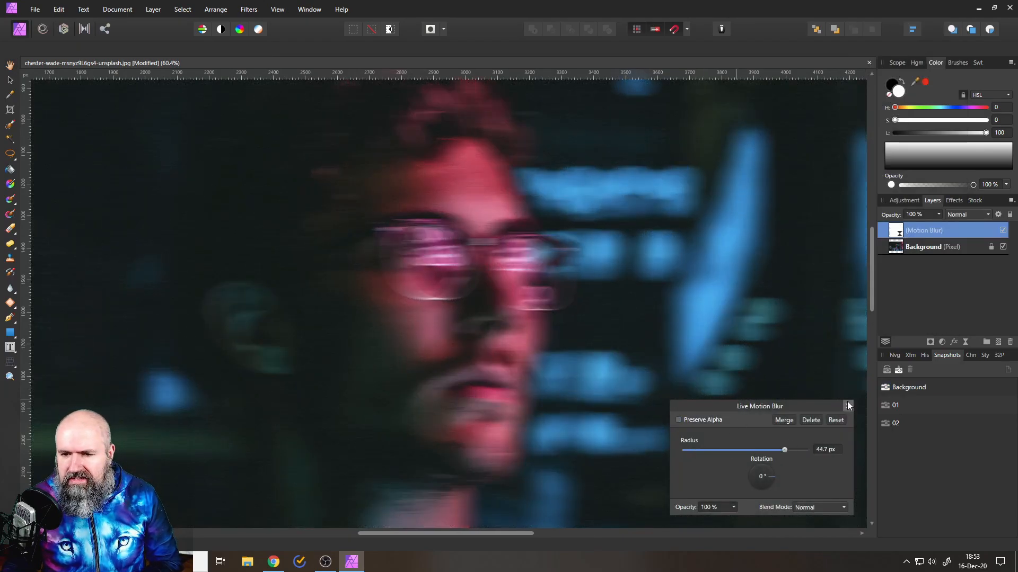
left_click(847, 406)
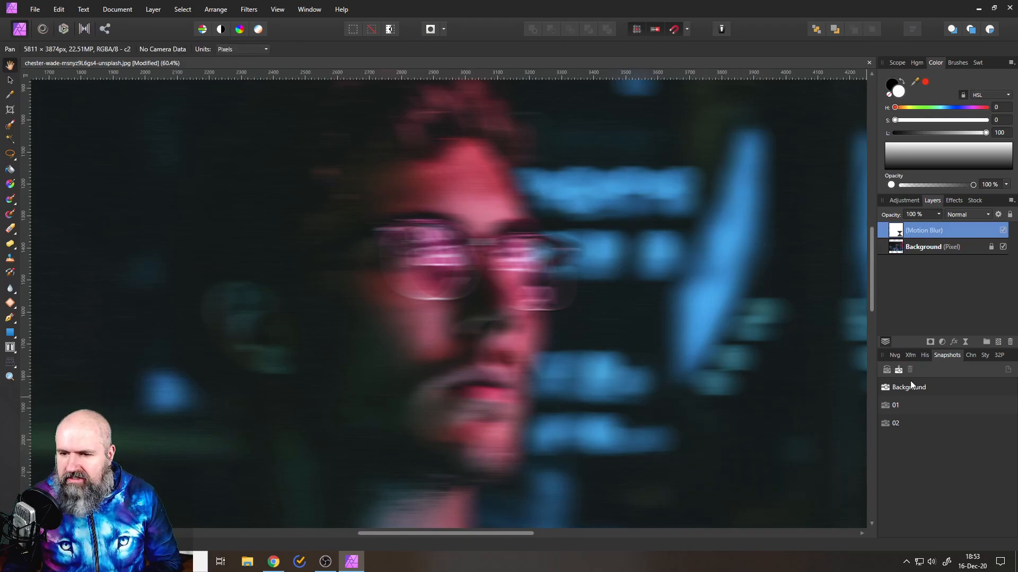
Save the blurred look as snapshot 03 and select the Background snapshot.
left_click(898, 370)
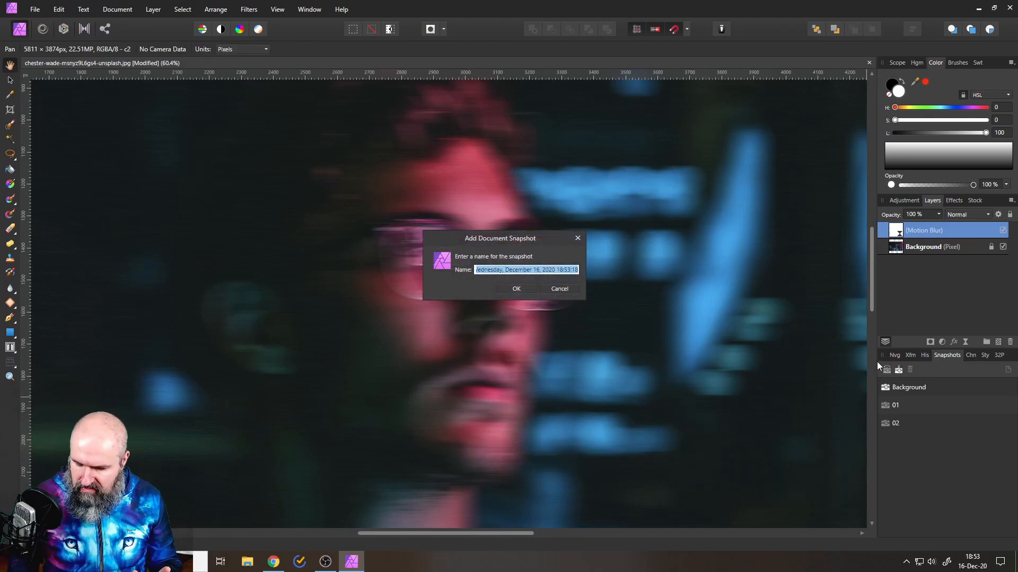
left_click(516, 289)
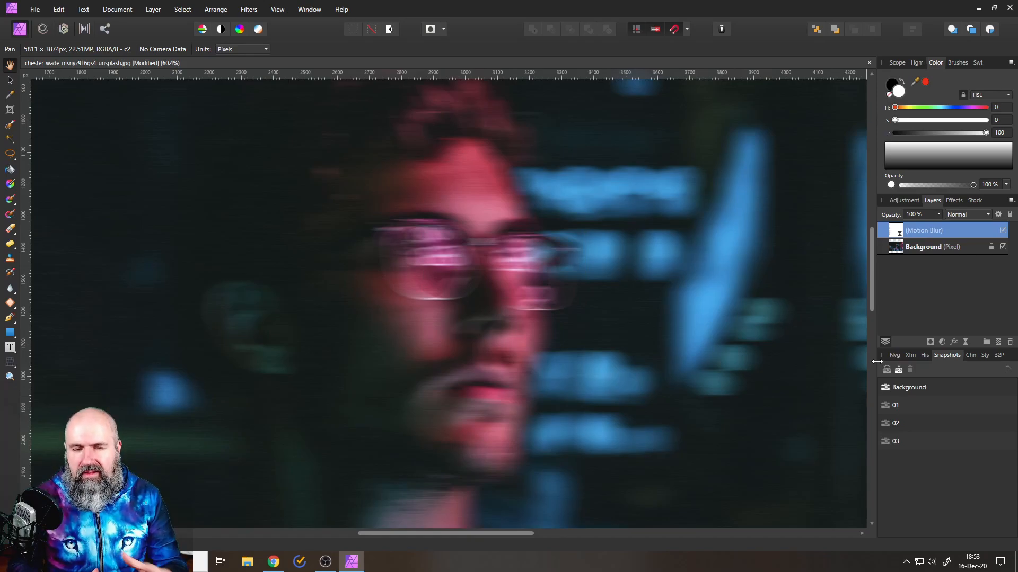
left_click(909, 387)
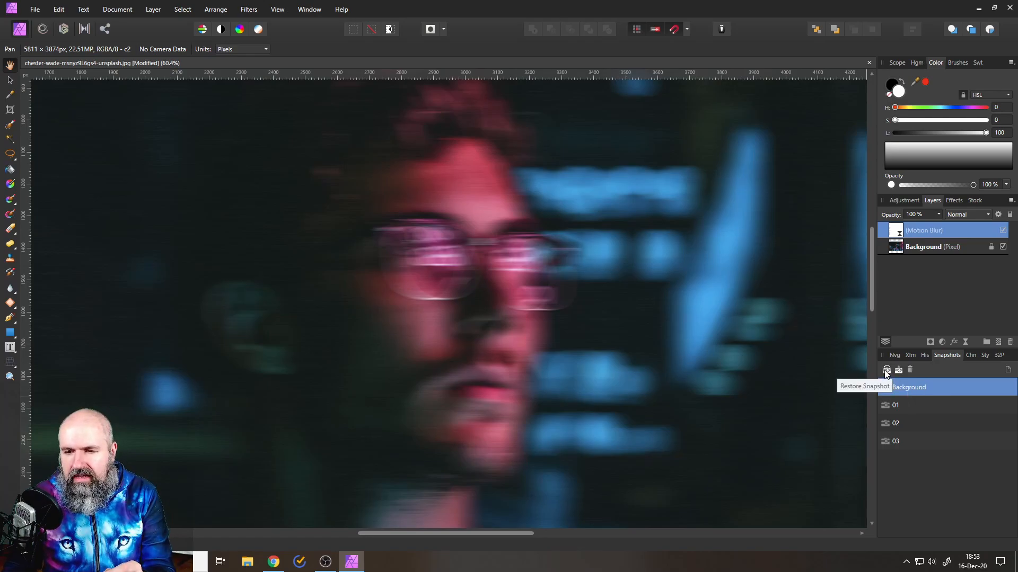
Restore the Background snapshot and set snapshot 01 as the Undo Brush source.
left_click(887, 370)
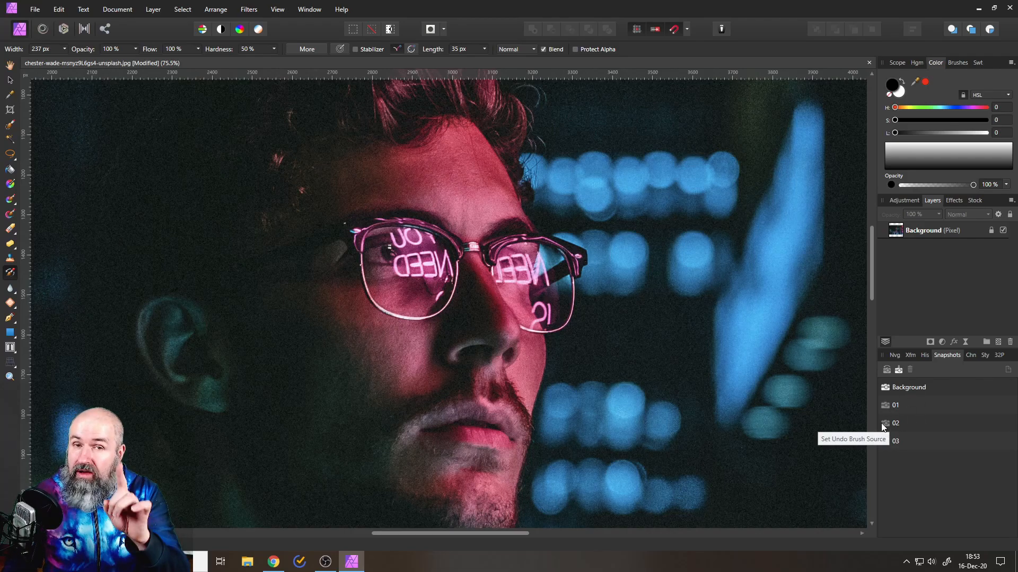
left_click(895, 405)
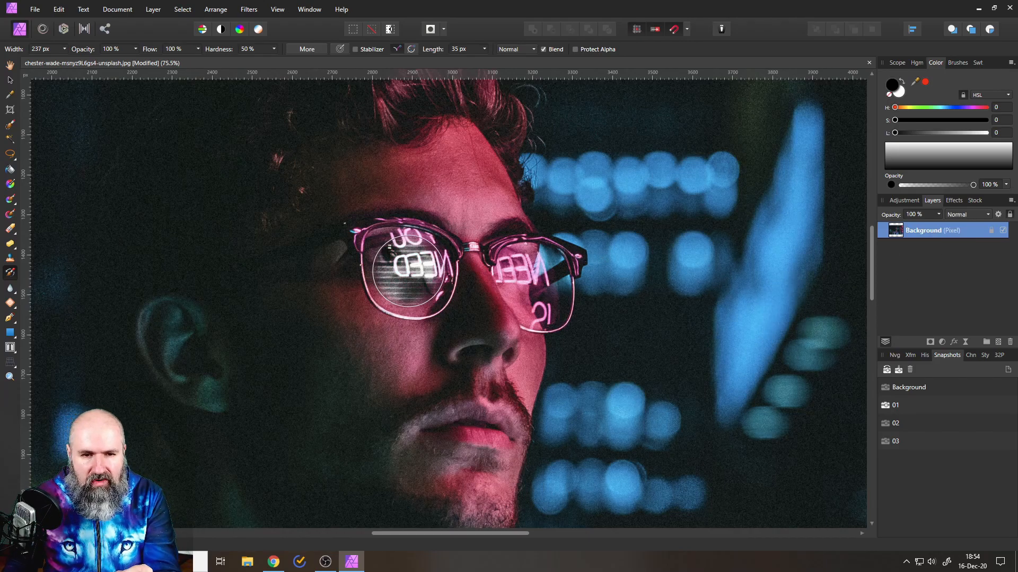
Zoom in on the glasses, shrink the Undo Brush to 143 px, and paint the left lens.
left_click_drag(402, 260, 354, 228)
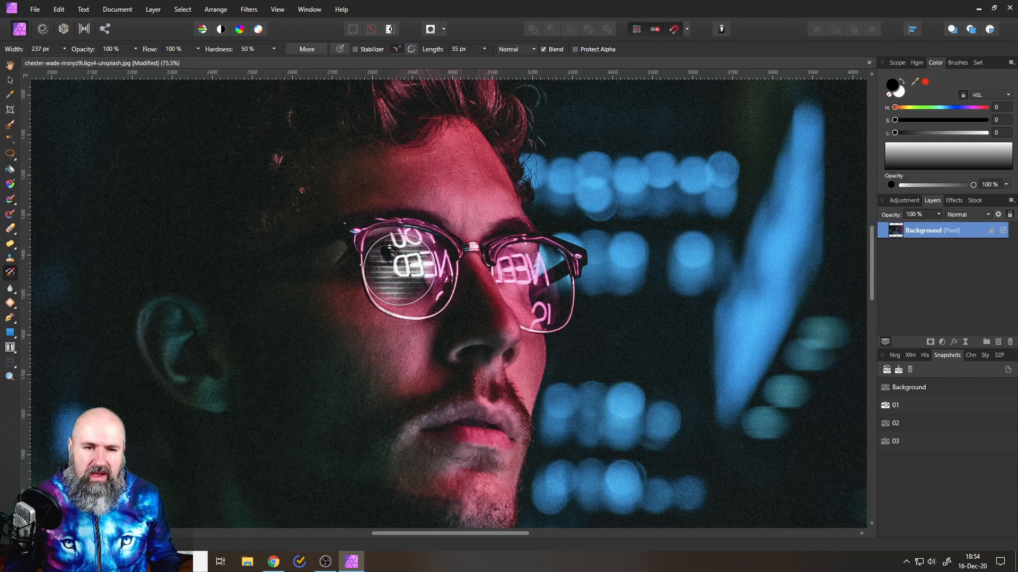
left_click_drag(26, 60, 64, 60)
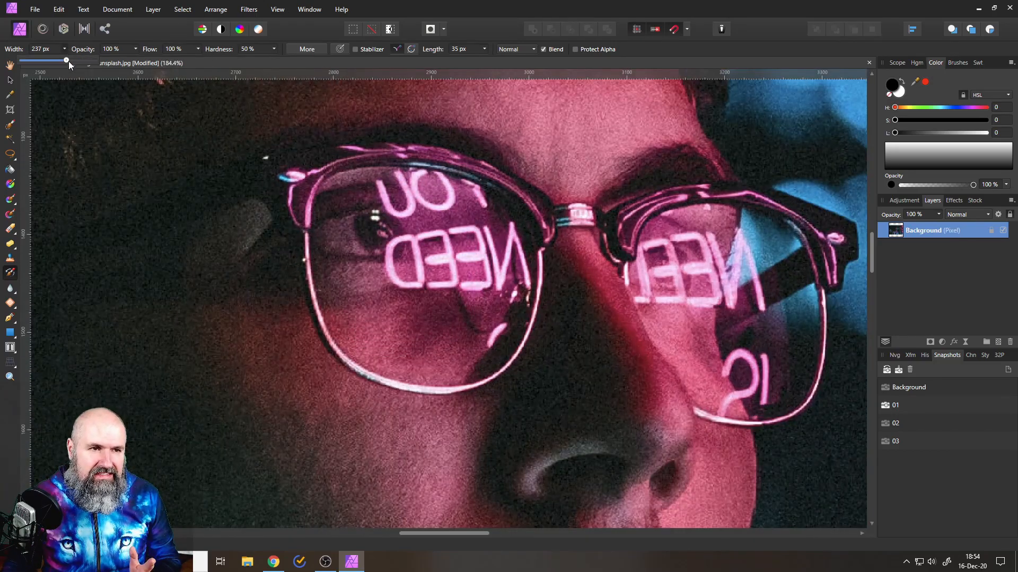
left_click_drag(402, 259, 402, 253)
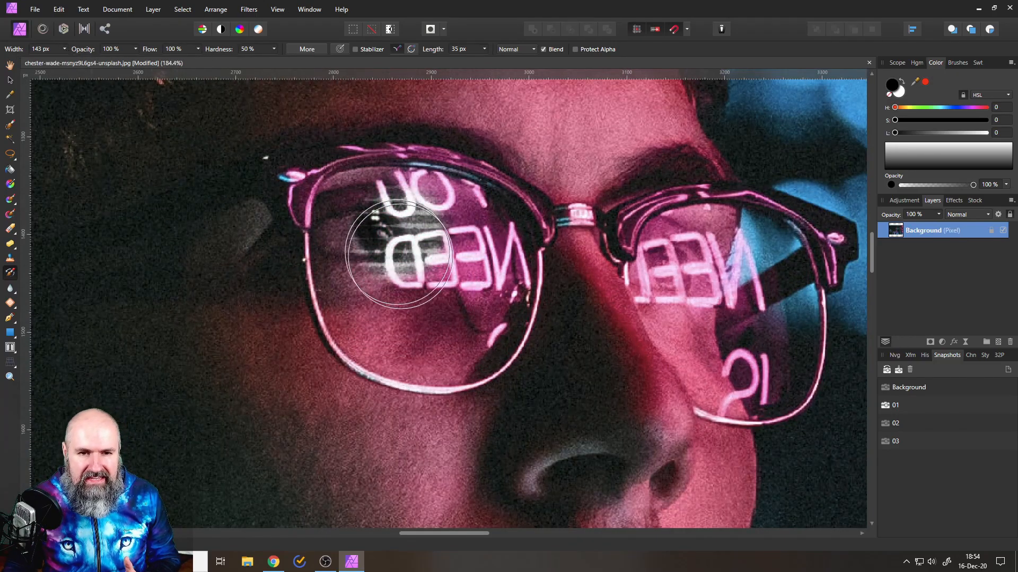
left_click_drag(399, 253, 364, 280)
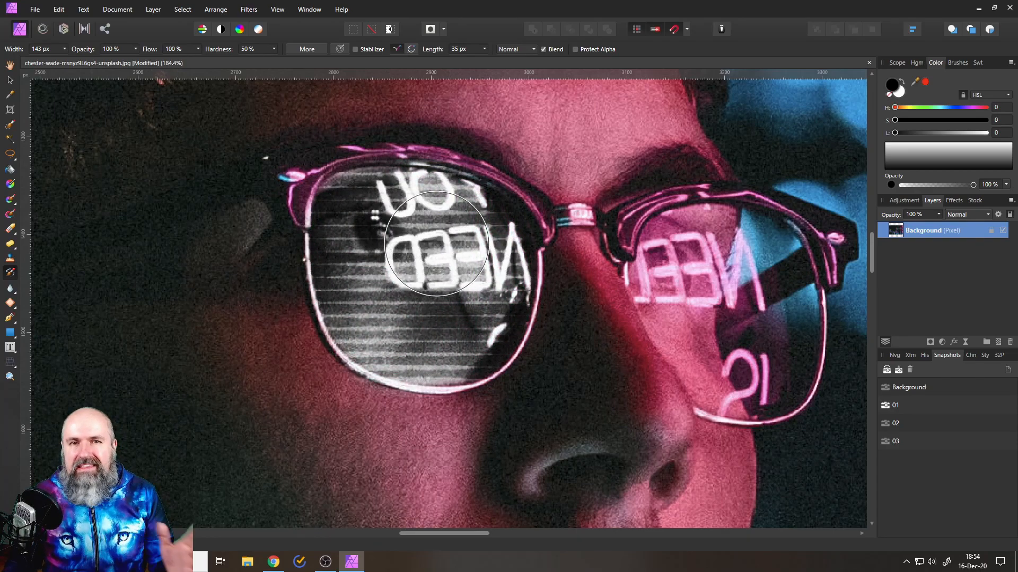
left_click_drag(434, 243, 500, 327)
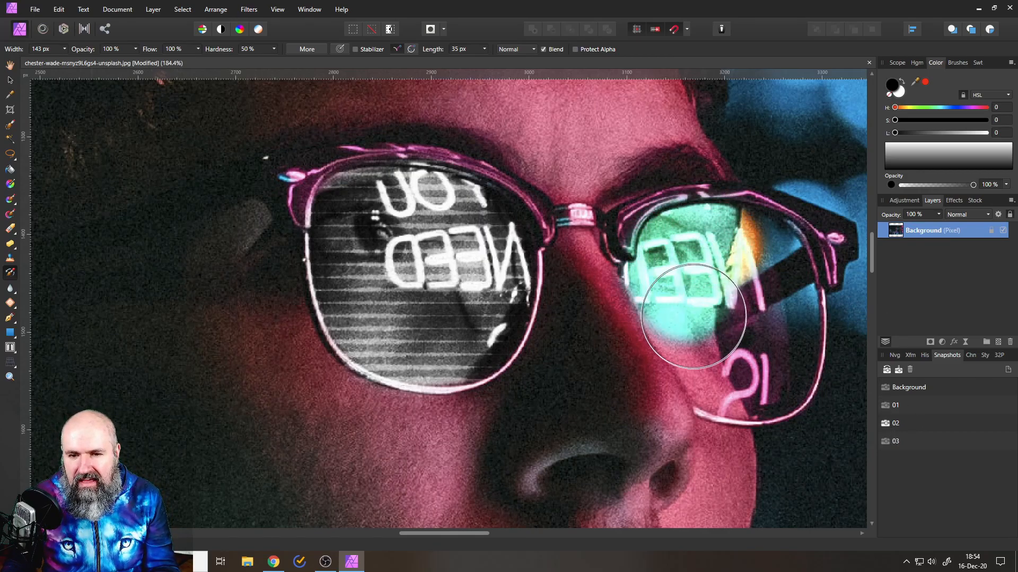
Undo-brush snapshot 02's teal look over the right lens.
left_click_drag(698, 318, 674, 260)
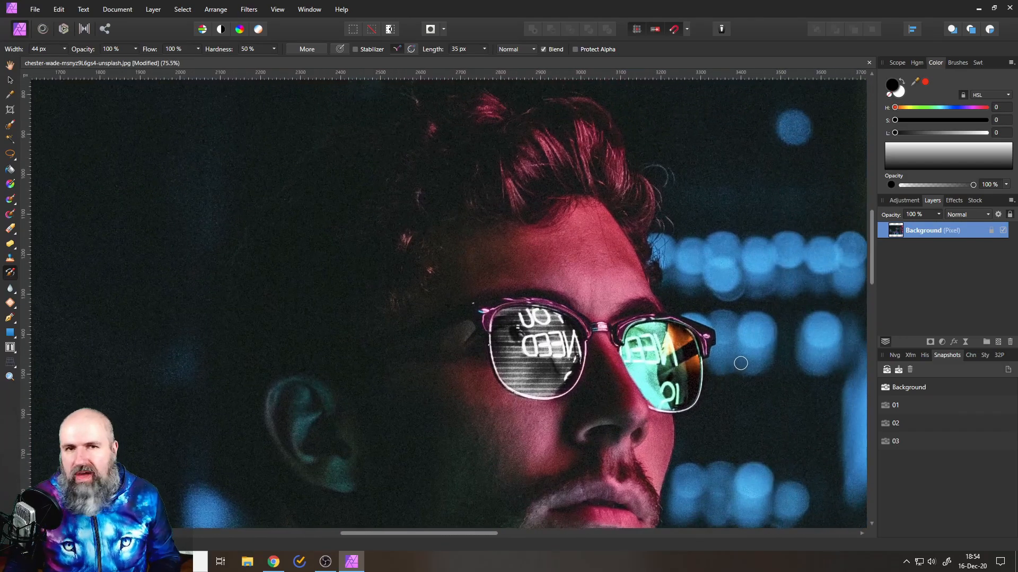
mouse_move(281, 303)
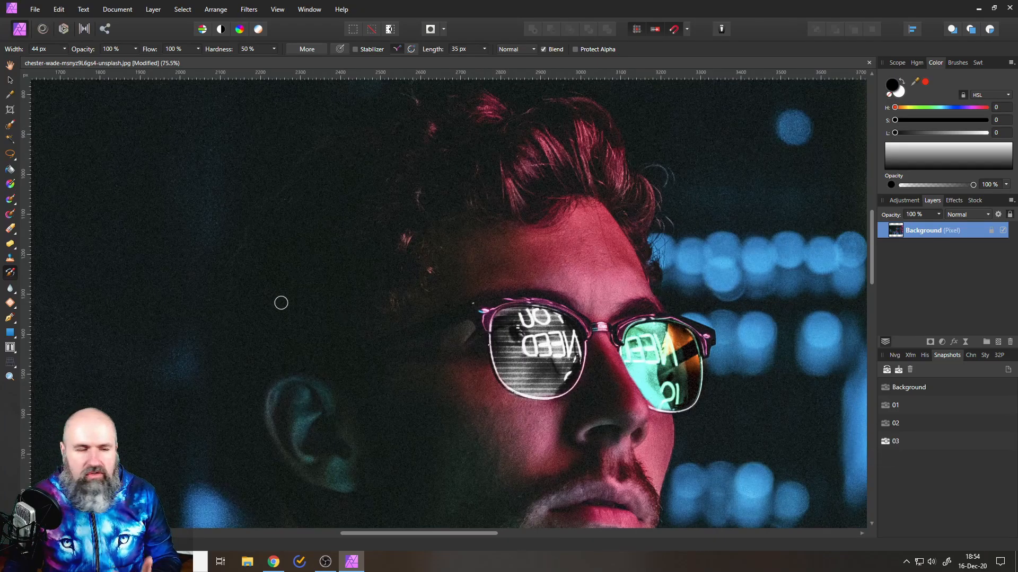